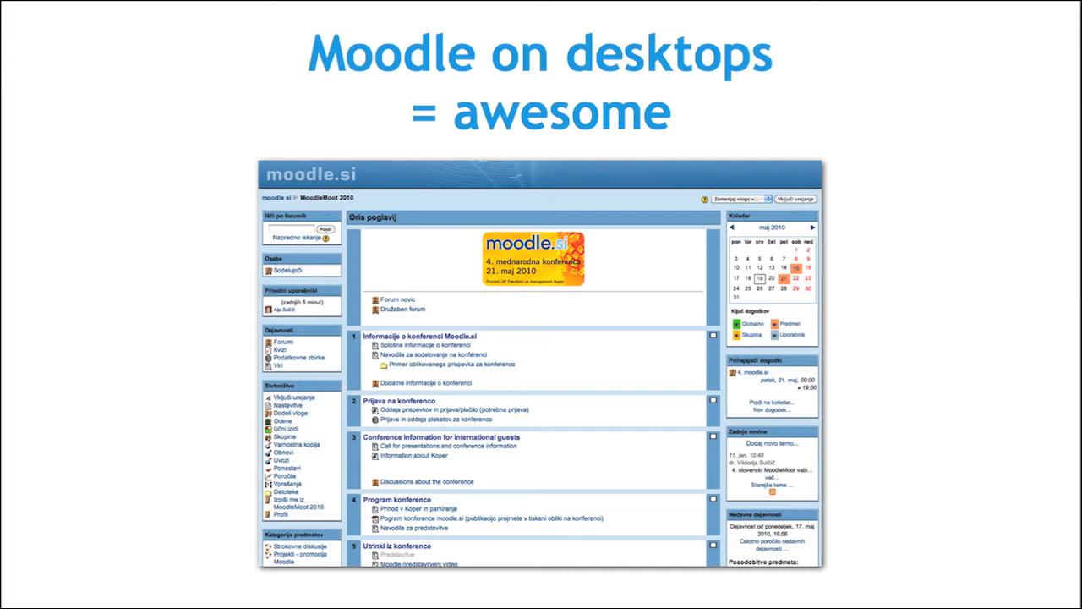
{"action": "key", "text": "right"}
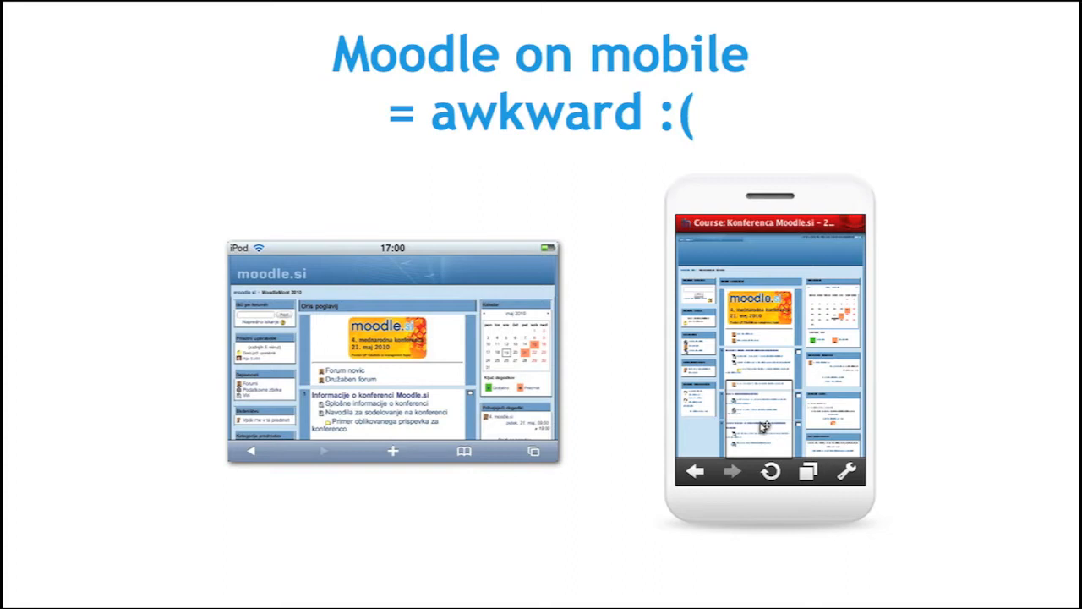